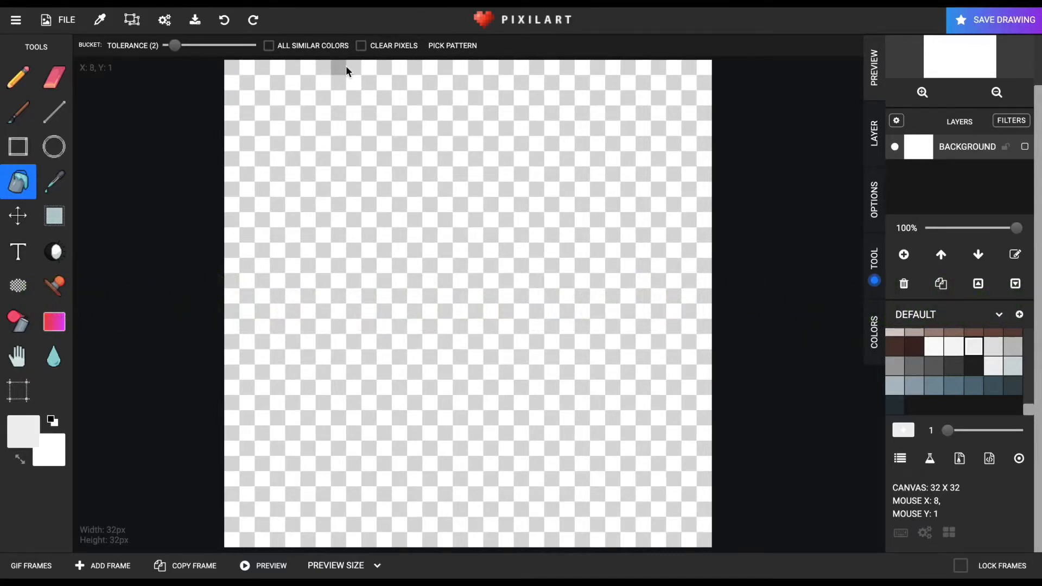
pyautogui.moveTo(455, 137)
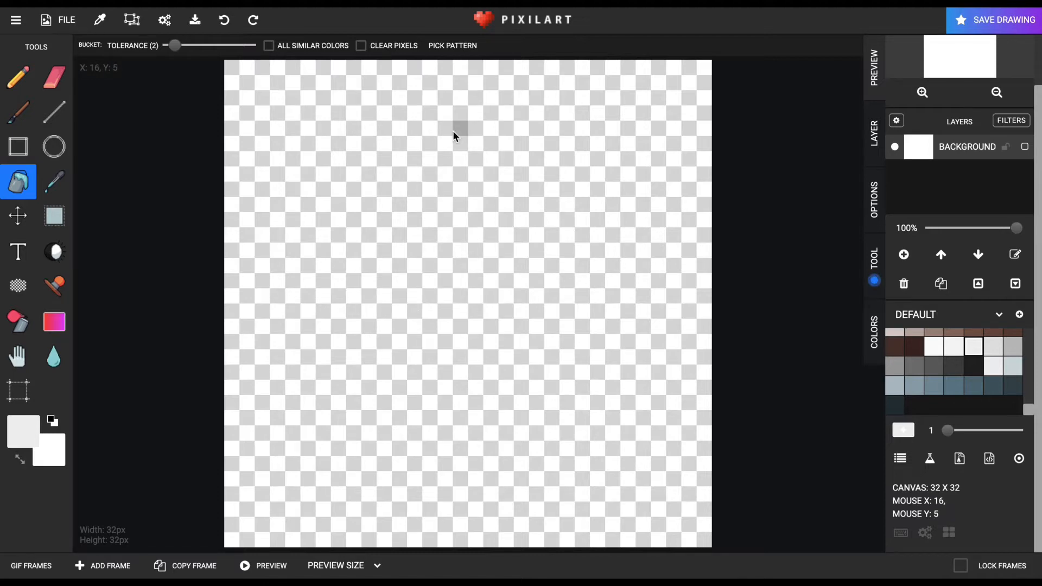
# Step: Draw black rectangle outlines: a small square head atop a larger body
pyautogui.click(18, 146)
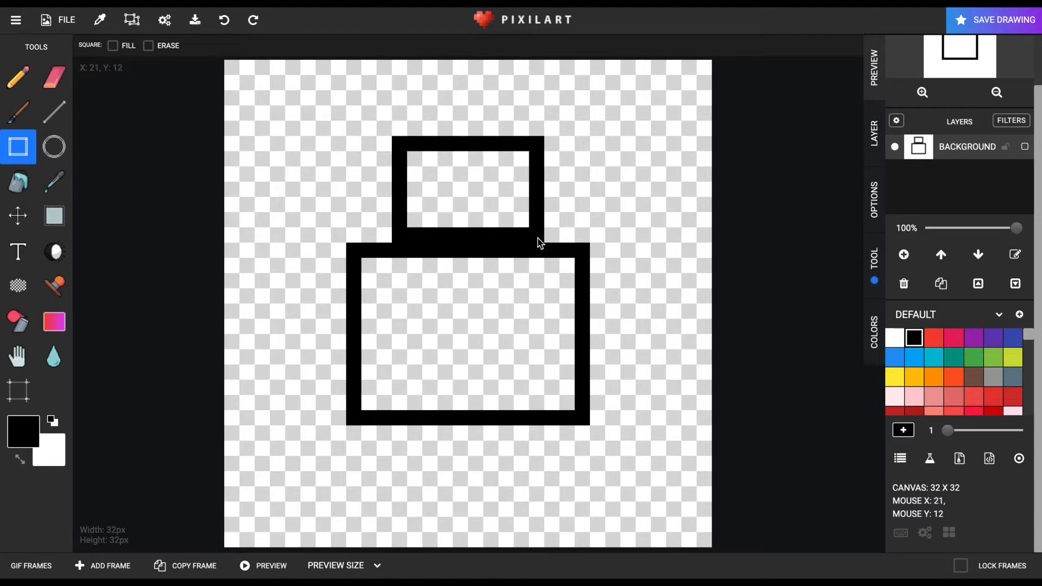
pyautogui.click(53, 147)
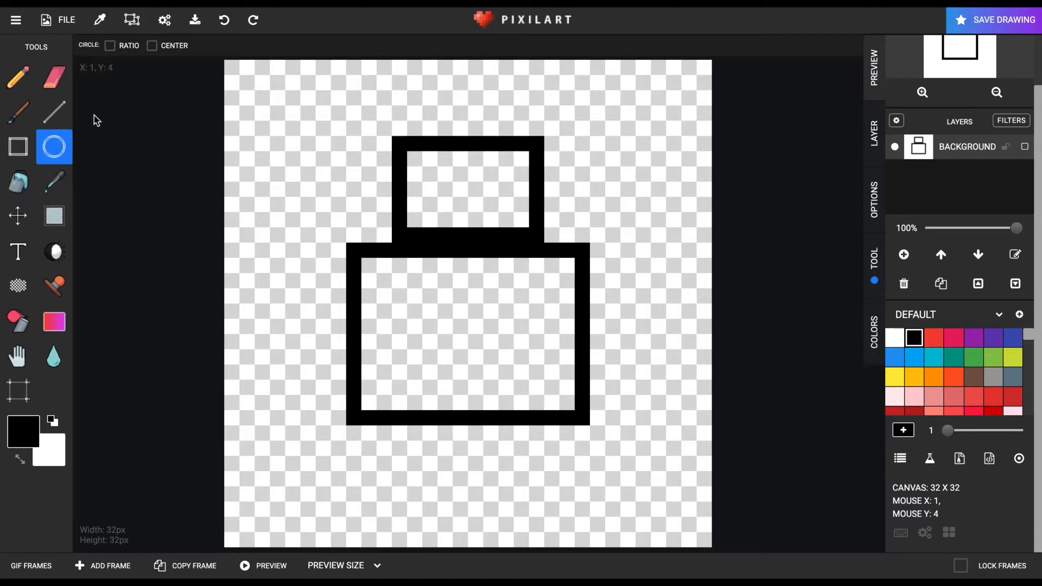
pyautogui.moveTo(319, 531)
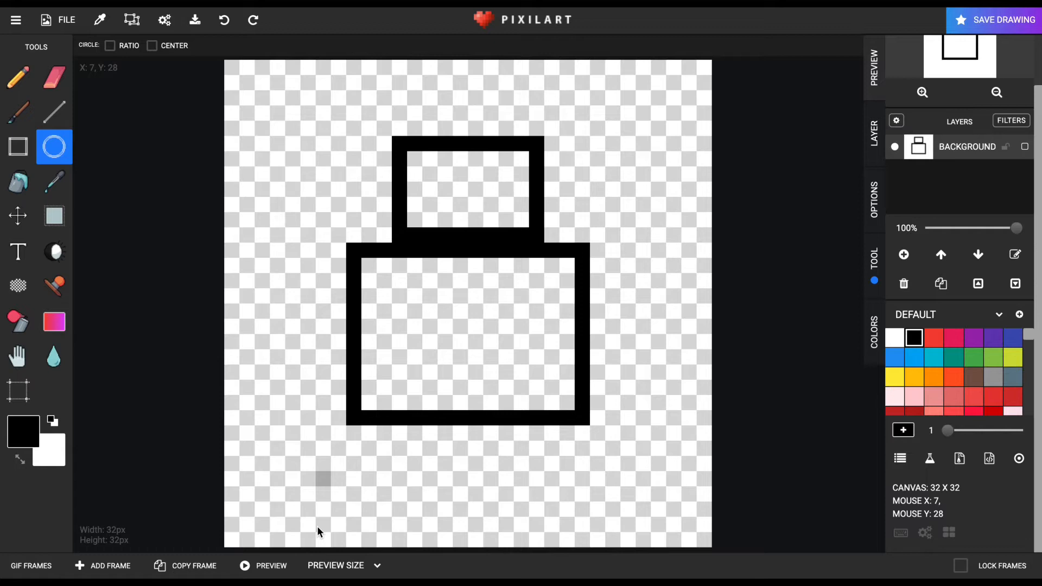
pyautogui.moveTo(372, 500)
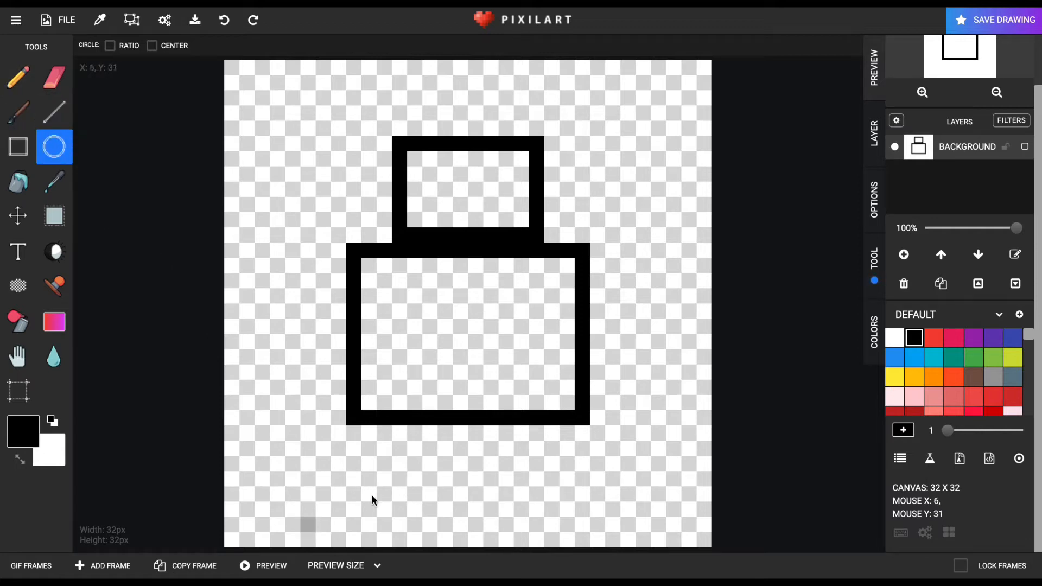
pyautogui.moveTo(54, 78)
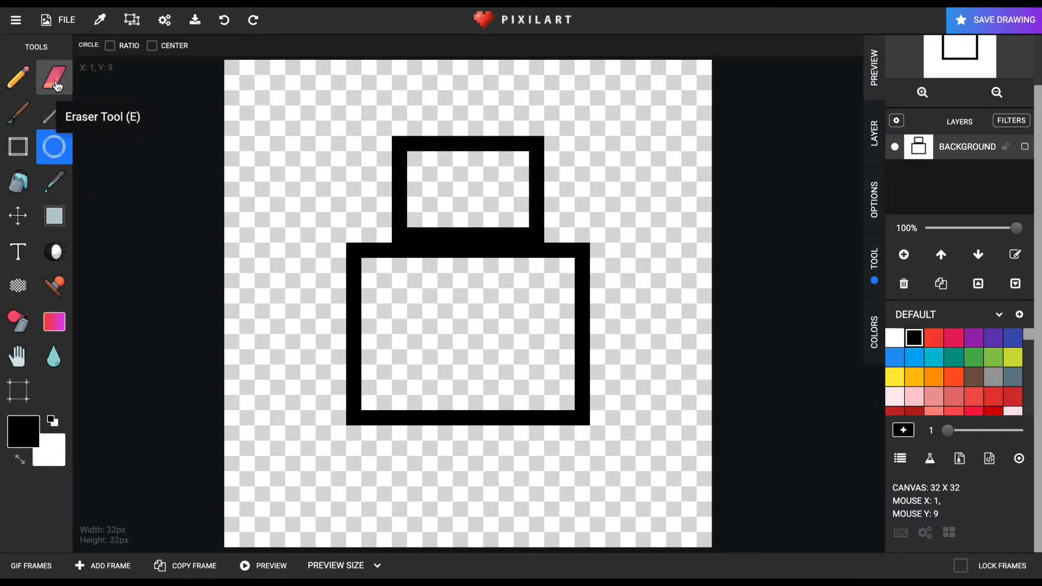
pyautogui.click(54, 77)
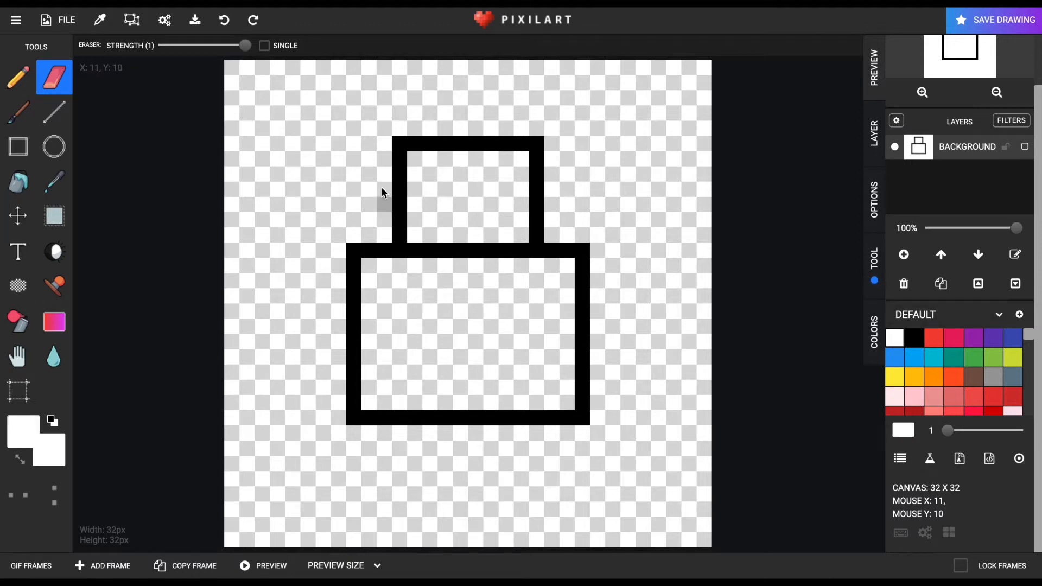
pyautogui.moveTo(488, 183)
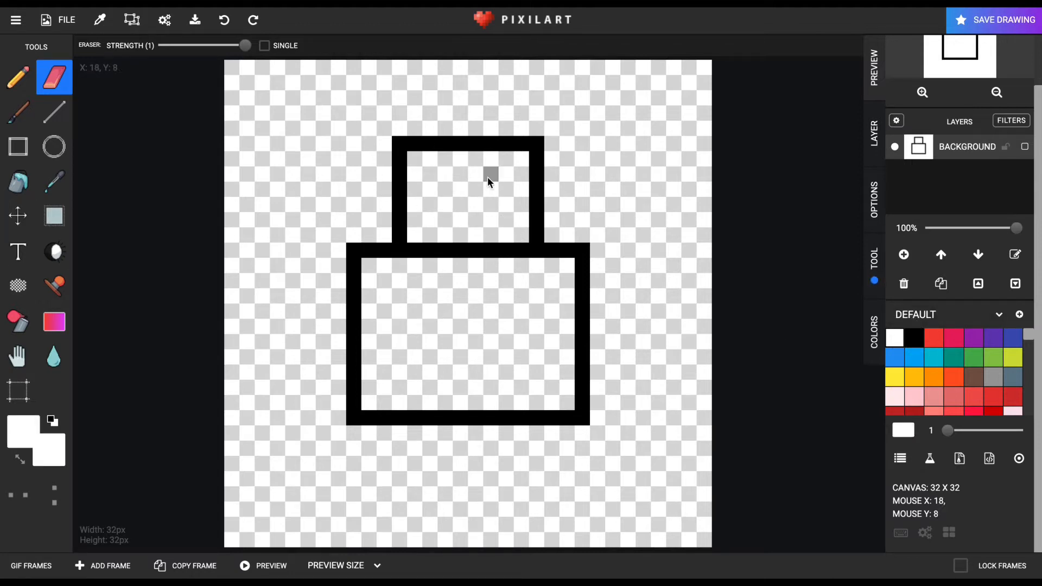
# Step: Draw two tall black-and-white eyes, then bucket-fill the head and body blue
pyautogui.click(17, 77)
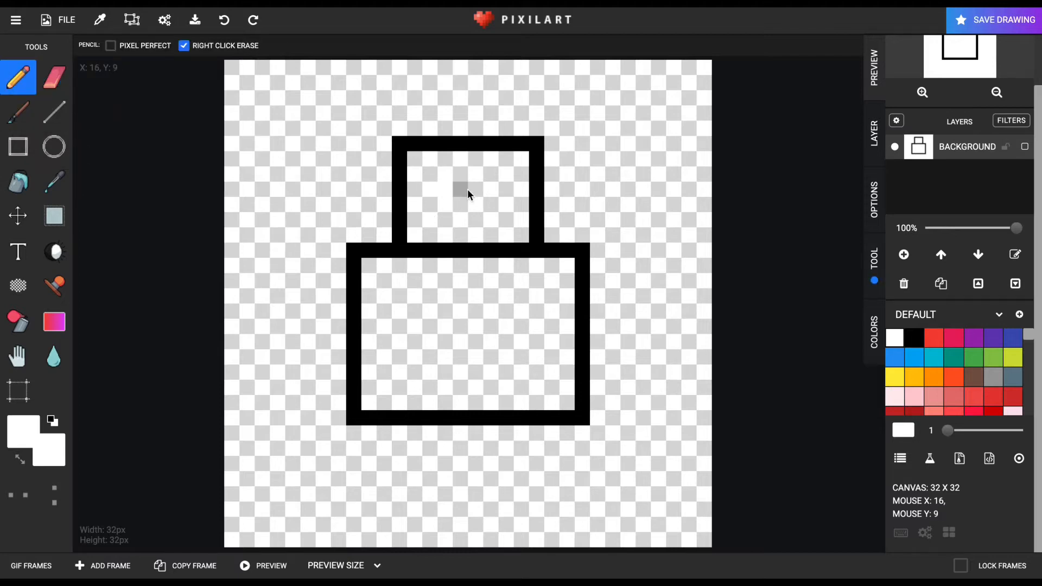
pyautogui.click(912, 337)
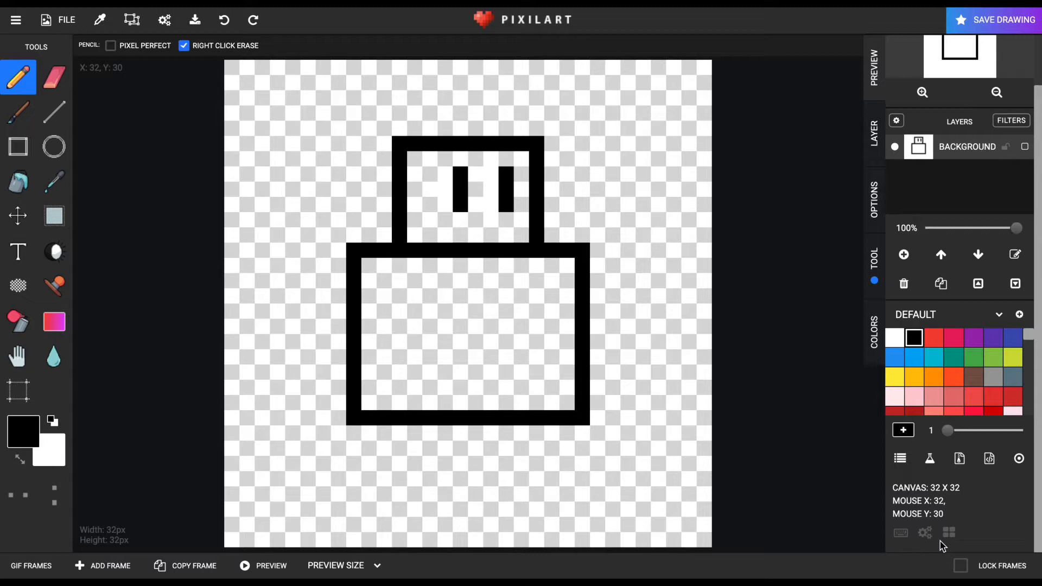
pyautogui.click(425, 228)
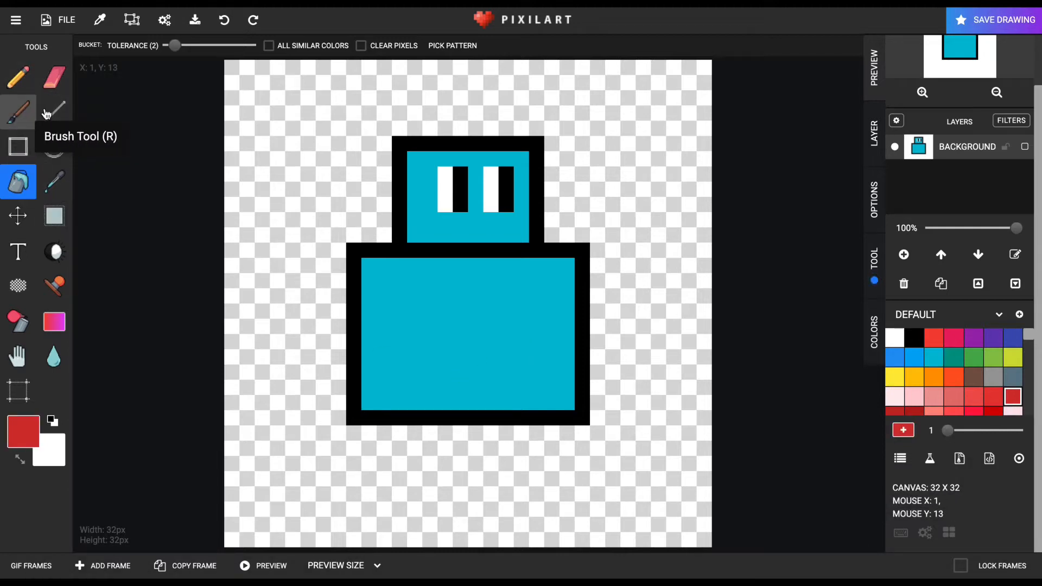
# Step: Draw blue forked-hand arms and red and yellow-green chest crosses, erasing stray pixels
pyautogui.click(18, 77)
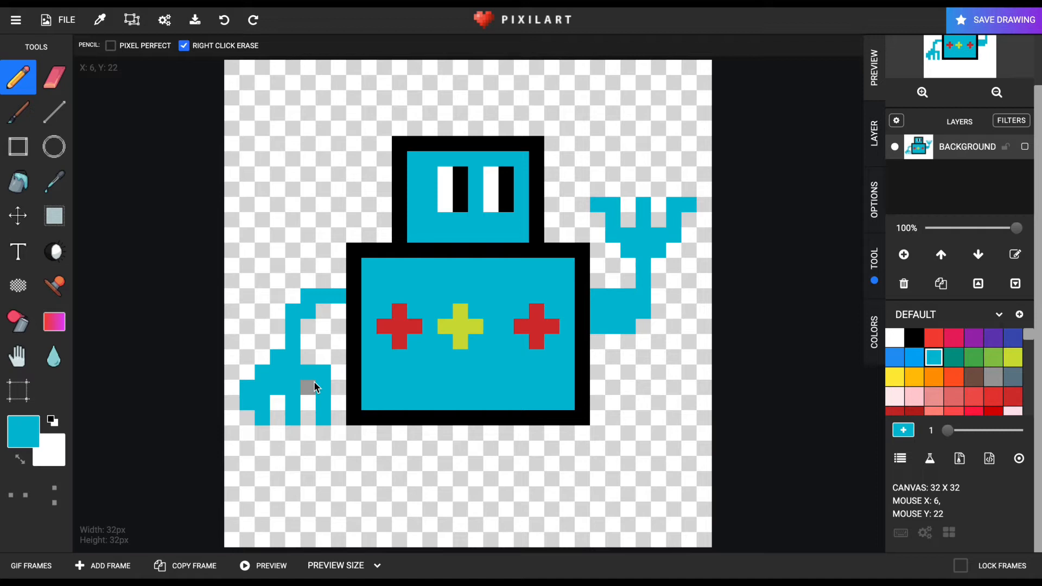
pyautogui.click(53, 76)
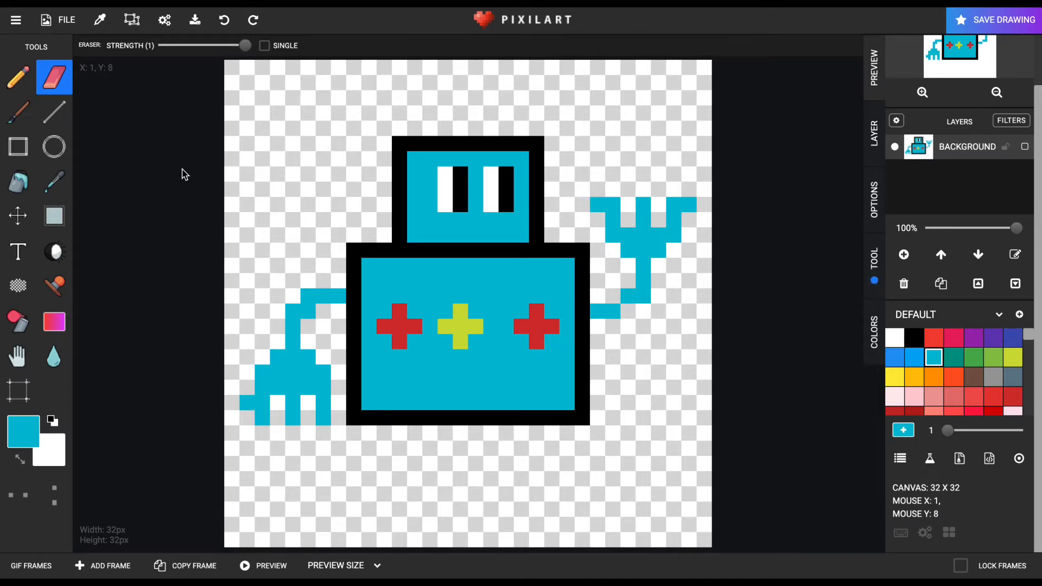
# Step: Add three black-outlined wheels under the body with red centre pixels and pale green fill
pyautogui.click(18, 77)
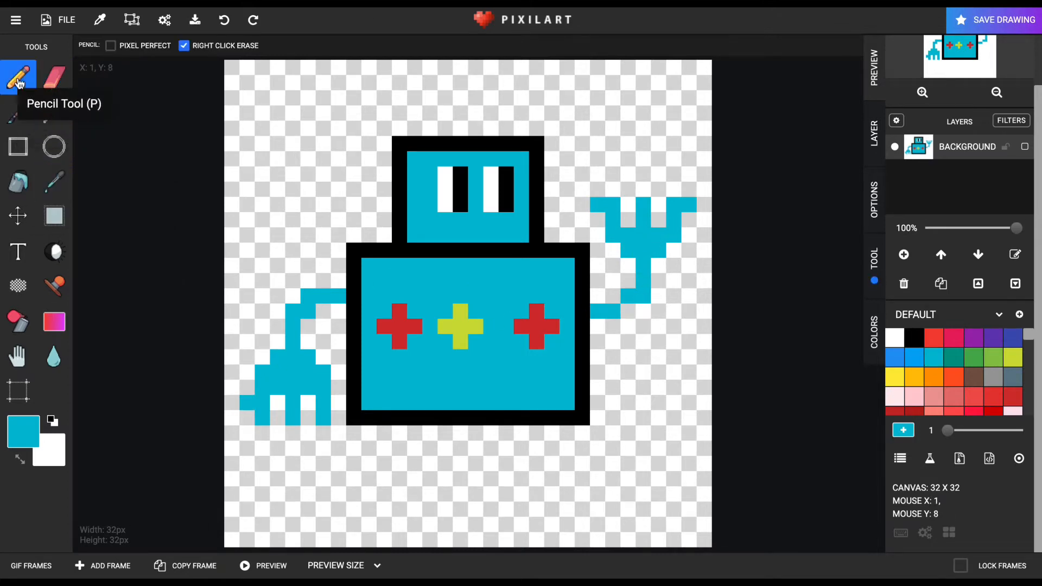
pyautogui.click(54, 147)
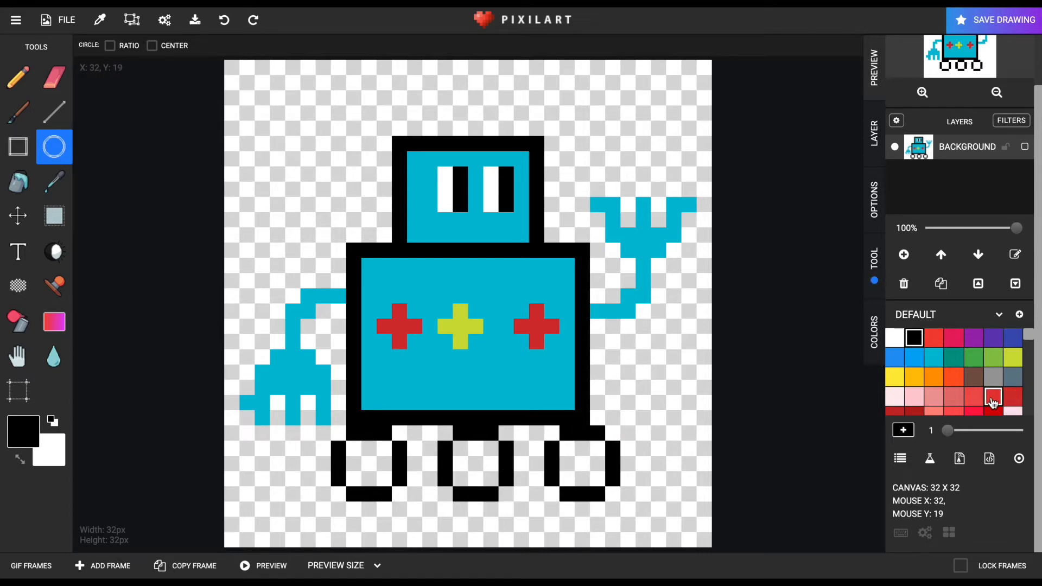
pyautogui.click(992, 396)
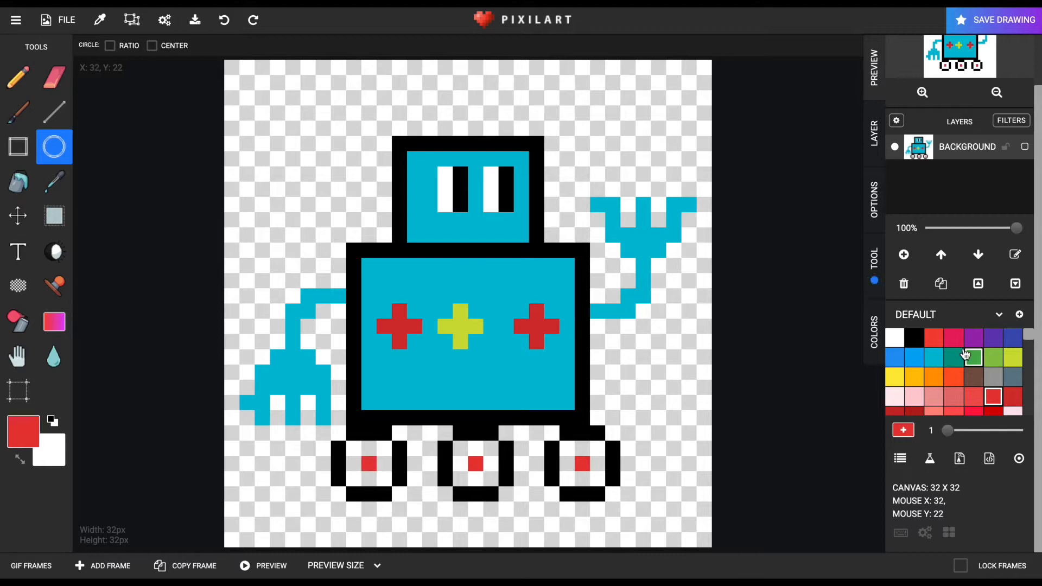
pyautogui.click(17, 181)
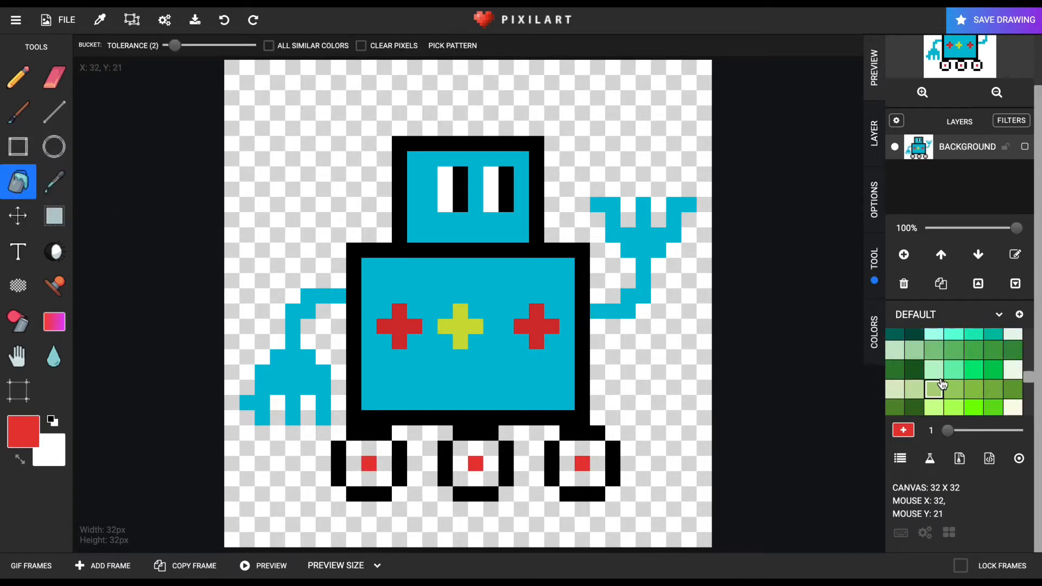
pyautogui.click(933, 370)
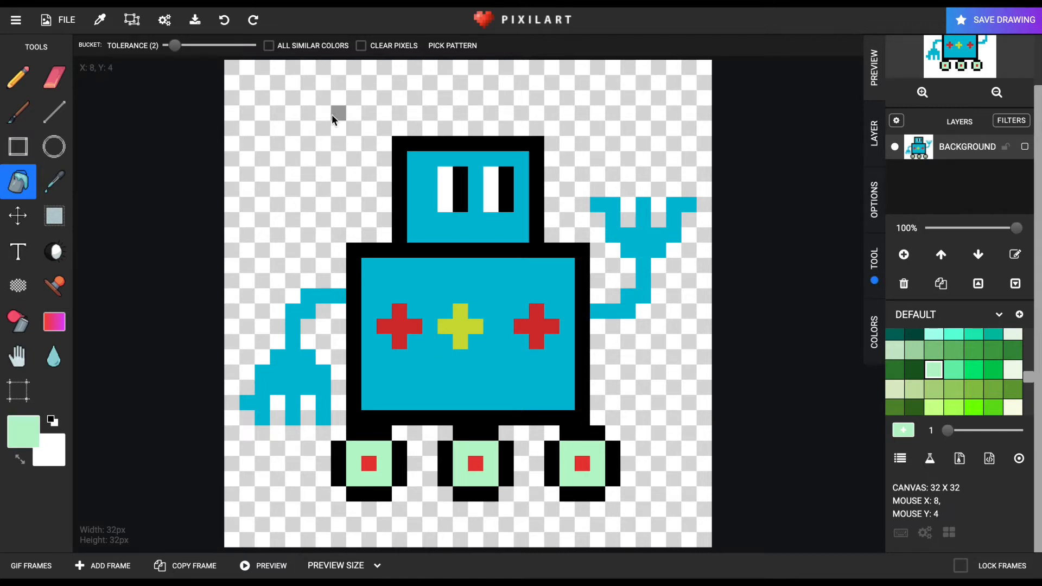
pyautogui.moveTo(332, 118)
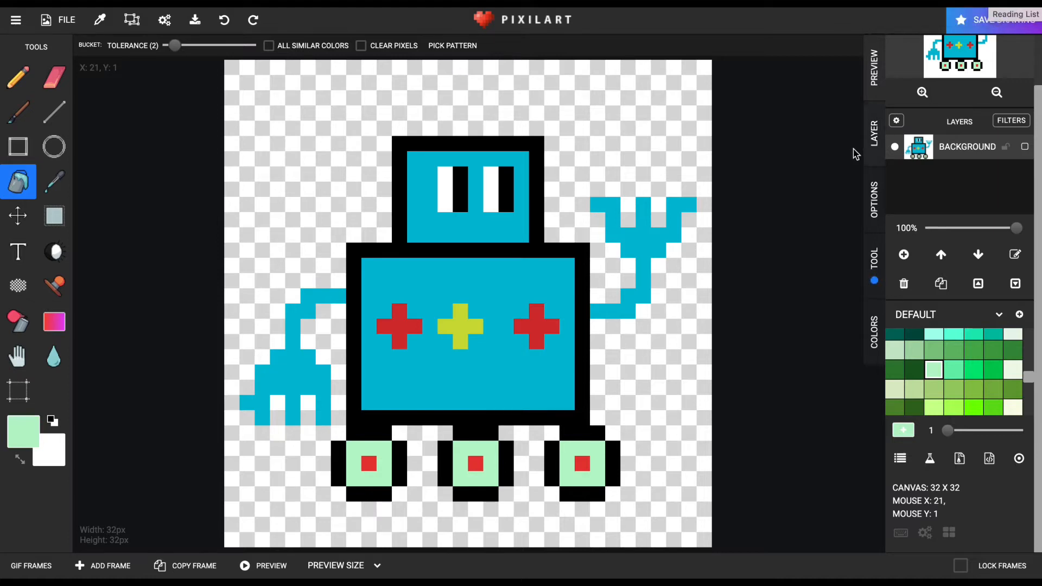
# Step: Download the robot as a 9984x9984 PNG, then return to the online save form
pyautogui.click(991, 19)
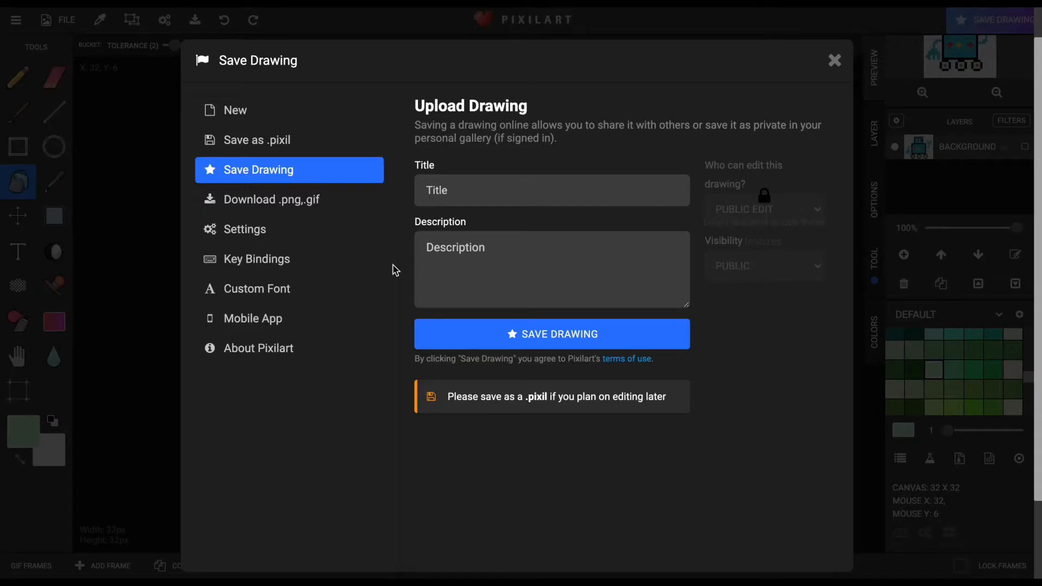
pyautogui.click(278, 199)
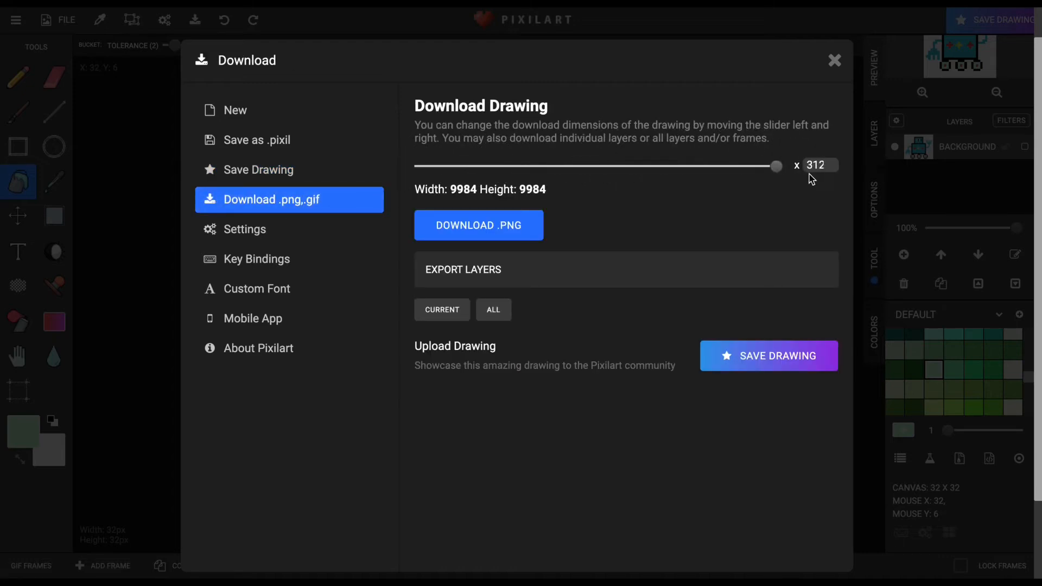
pyautogui.moveTo(634, 241)
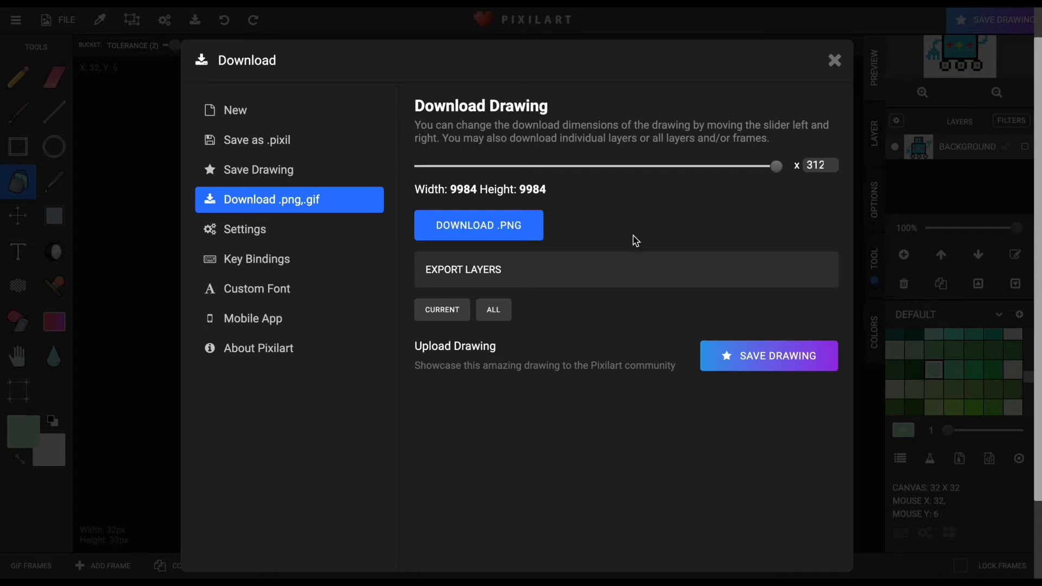
pyautogui.moveTo(518, 229)
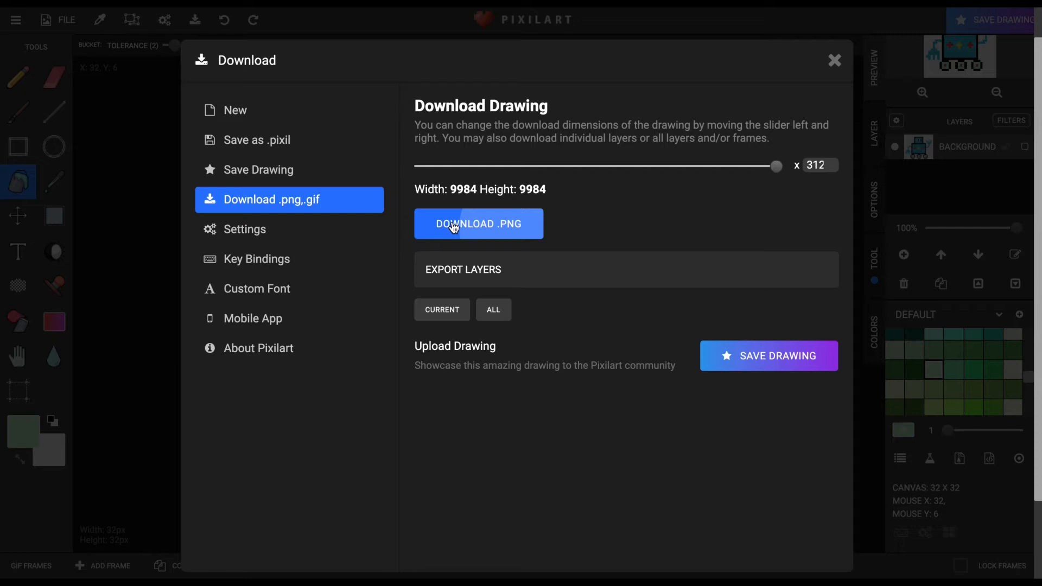
pyautogui.moveTo(264, 174)
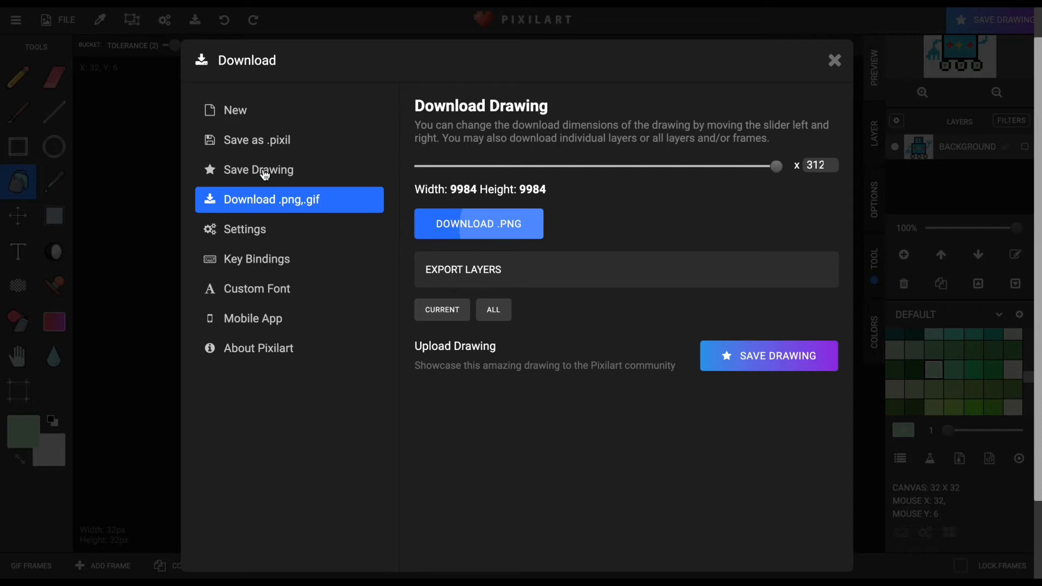
pyautogui.click(258, 170)
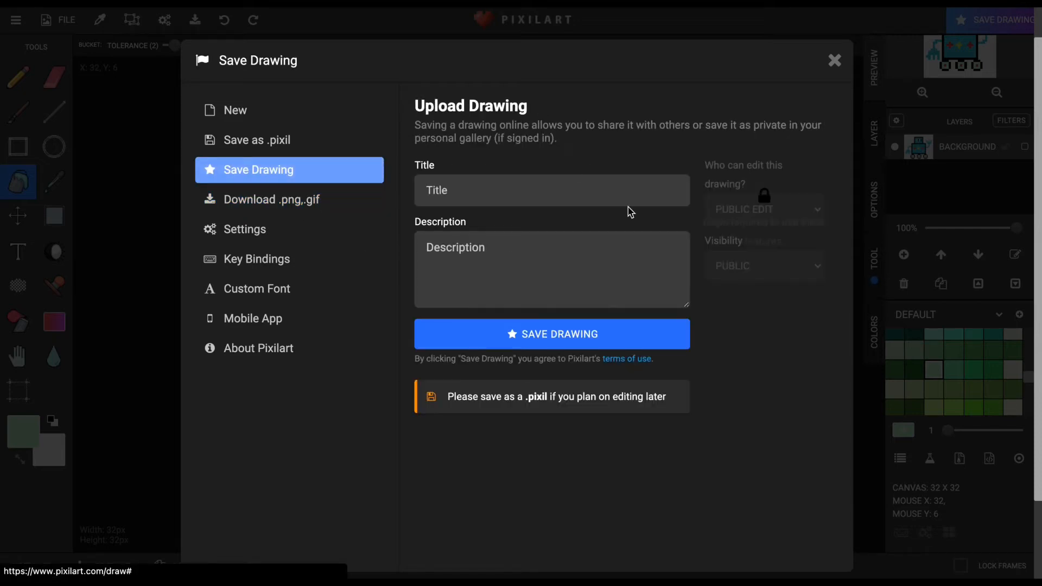
# Step: Let the first PNG download finish and close the Save Drawing window
pyautogui.click(270, 199)
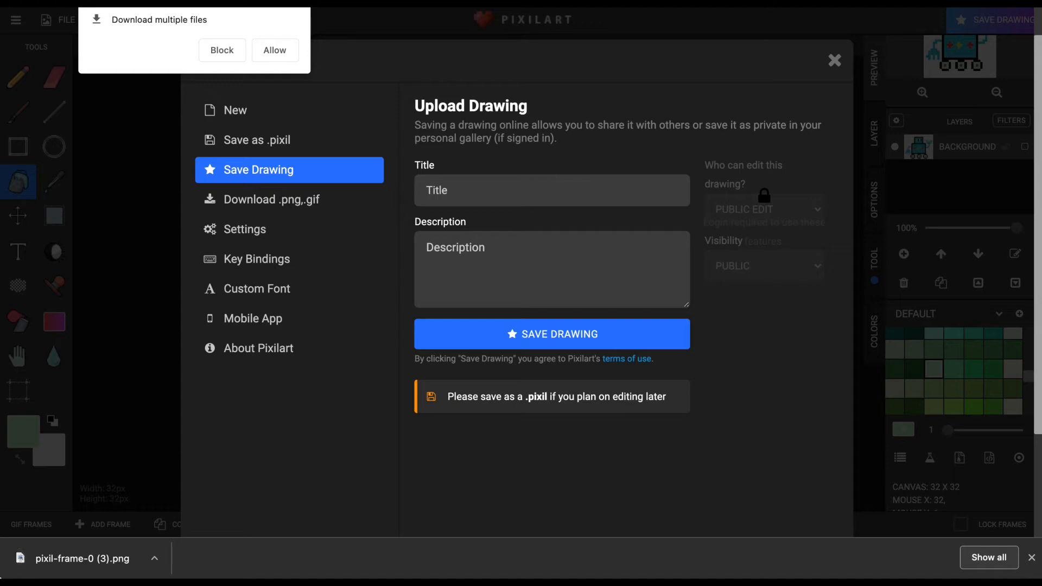
pyautogui.moveTo(265, 547)
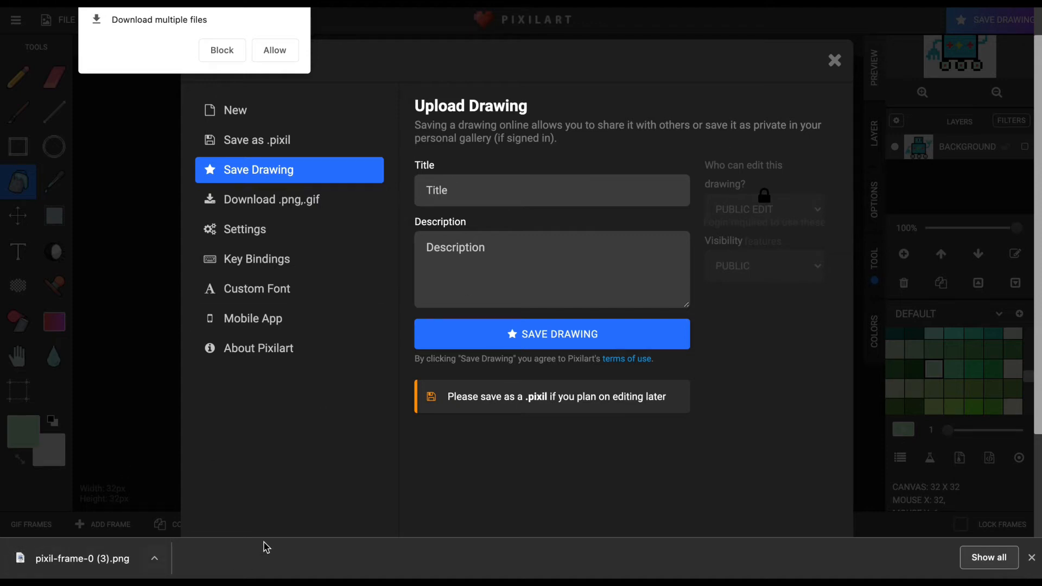
pyautogui.moveTo(831, 80)
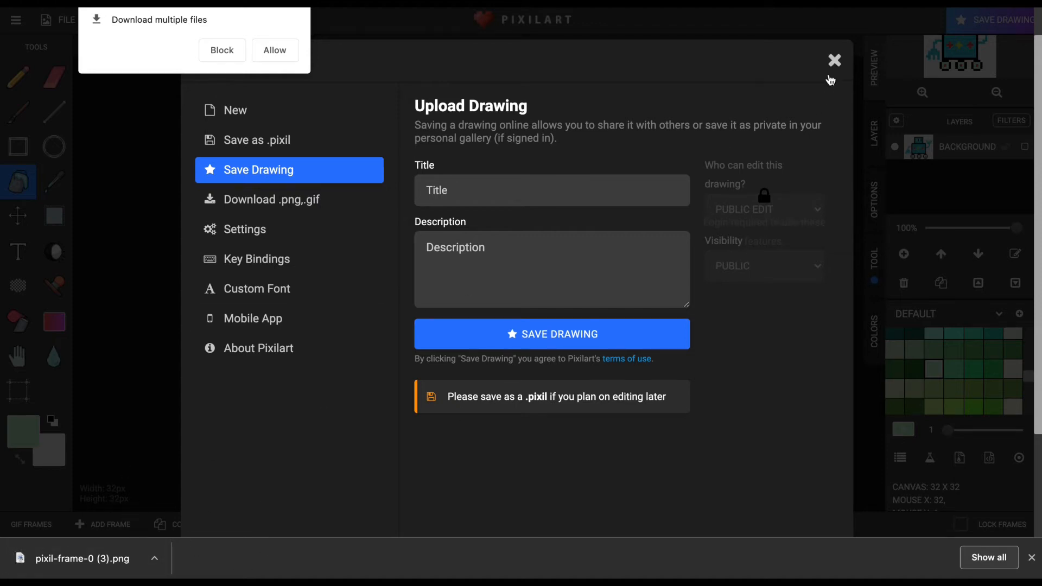
pyautogui.click(834, 59)
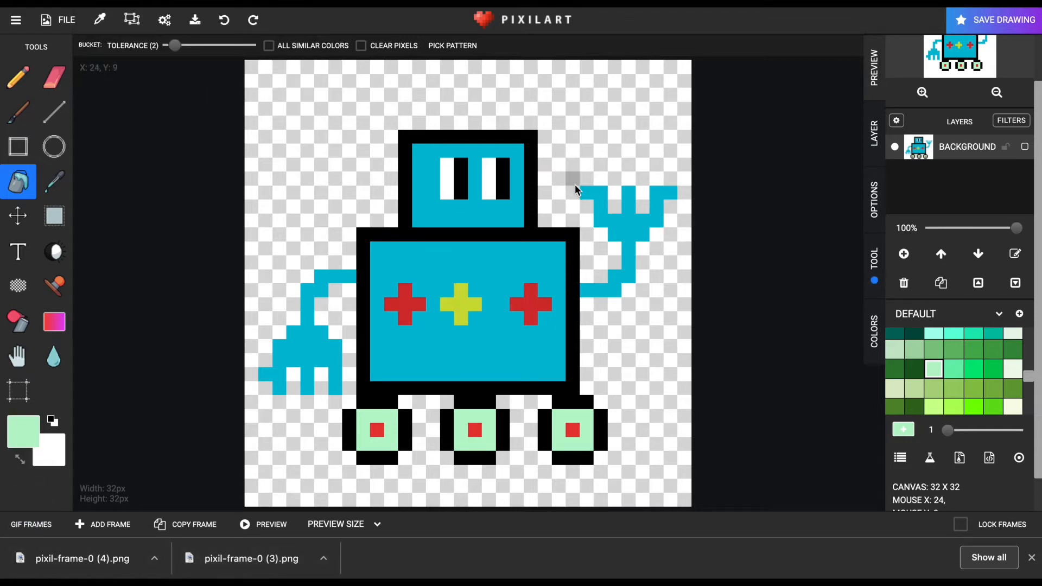
pyautogui.moveTo(229, 247)
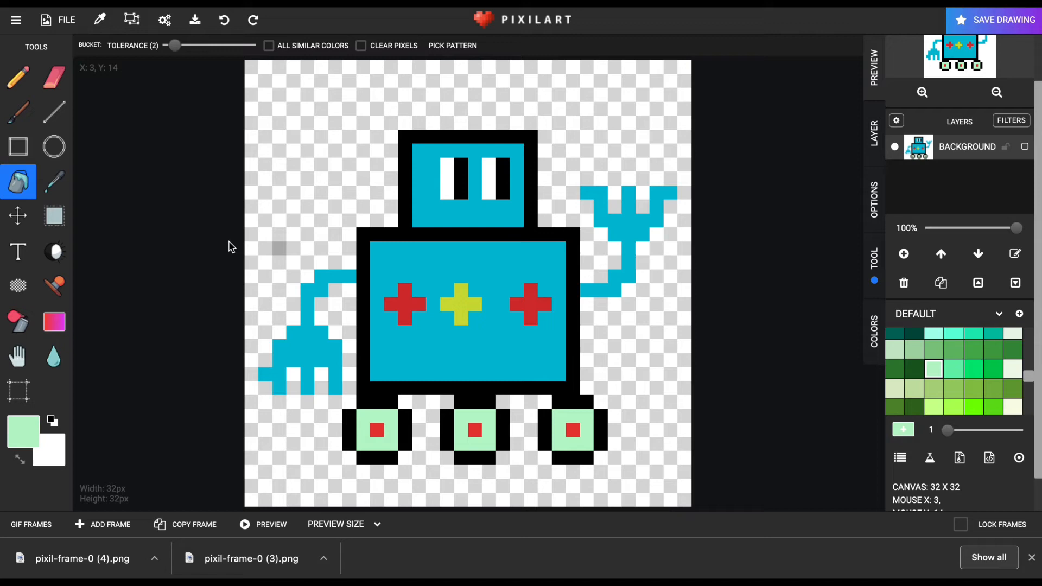
pyautogui.moveTo(18, 112)
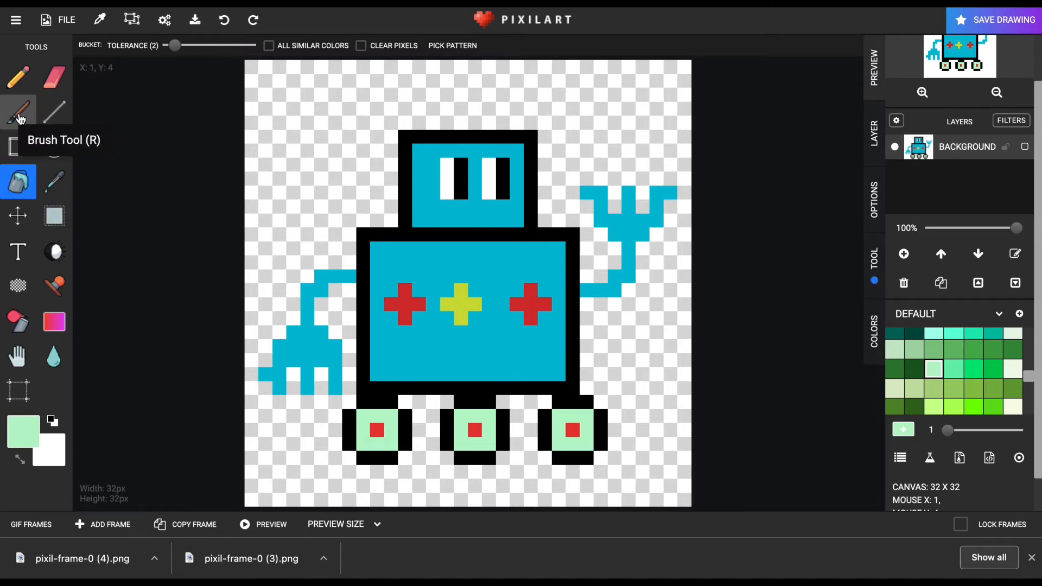
# Step: Redraw the eye pupils in black using colour sampled from the existing eye
pyautogui.click(54, 182)
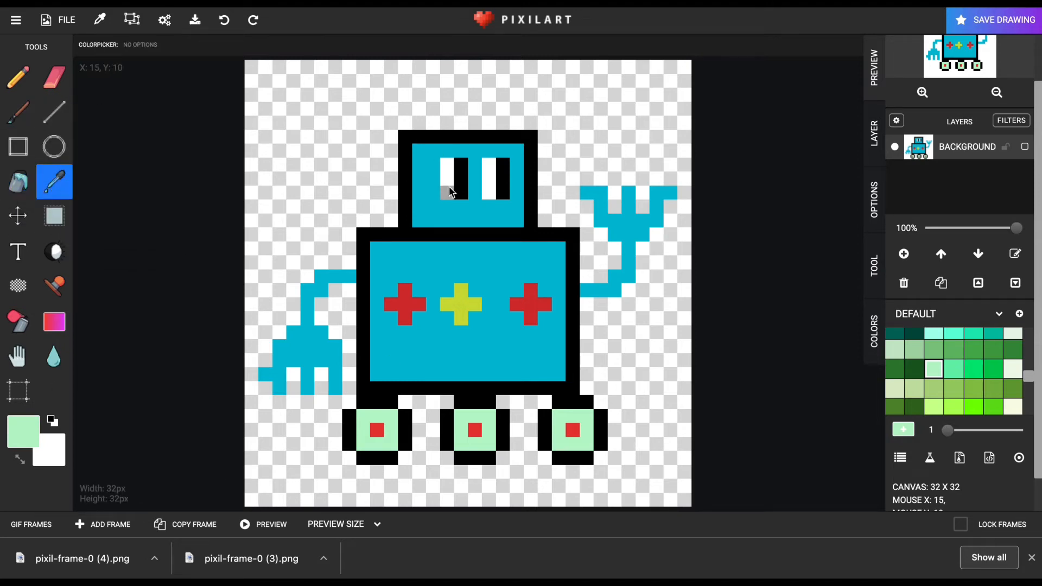
pyautogui.click(17, 76)
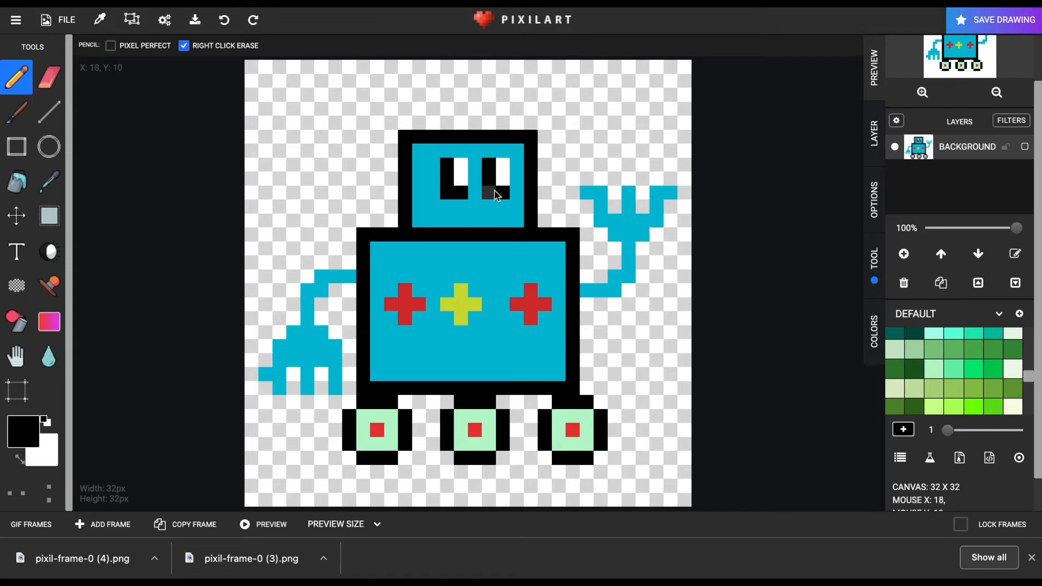
pyautogui.click(53, 183)
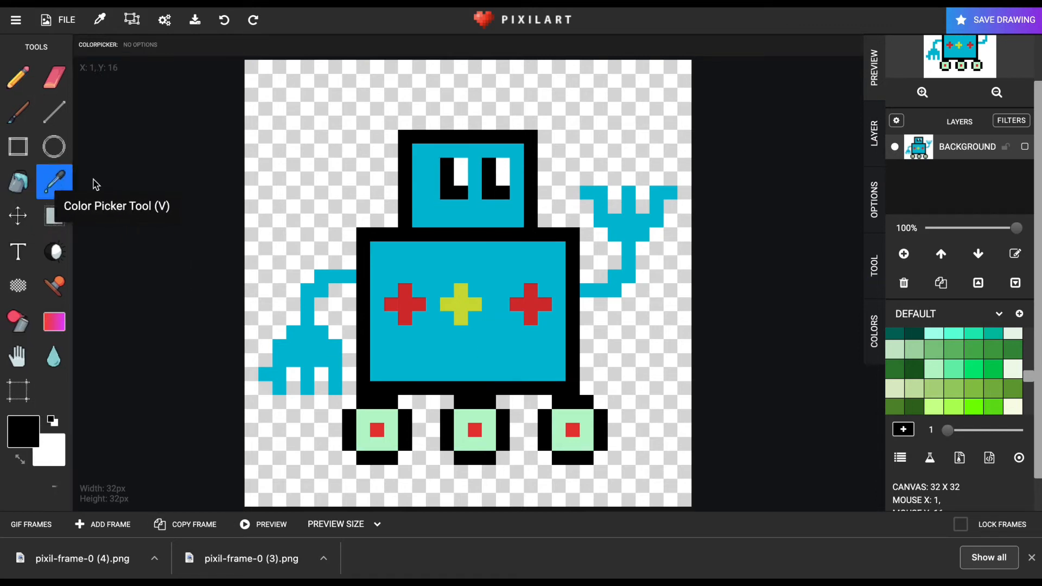
# Step: Fill the left chest cross yellow and the middle cross red with sampled colours
pyautogui.click(18, 183)
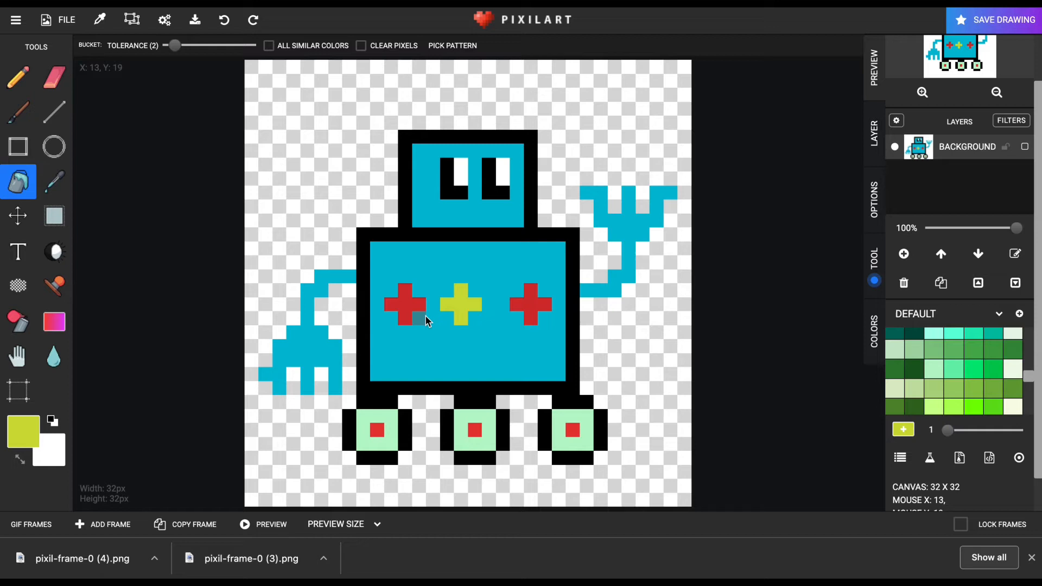
pyautogui.click(405, 305)
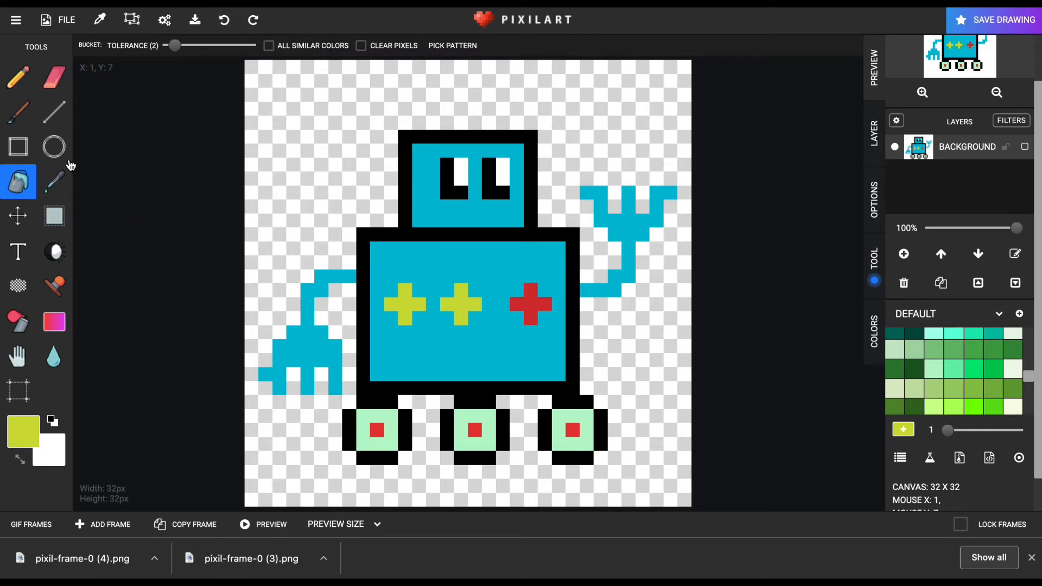
pyautogui.click(465, 313)
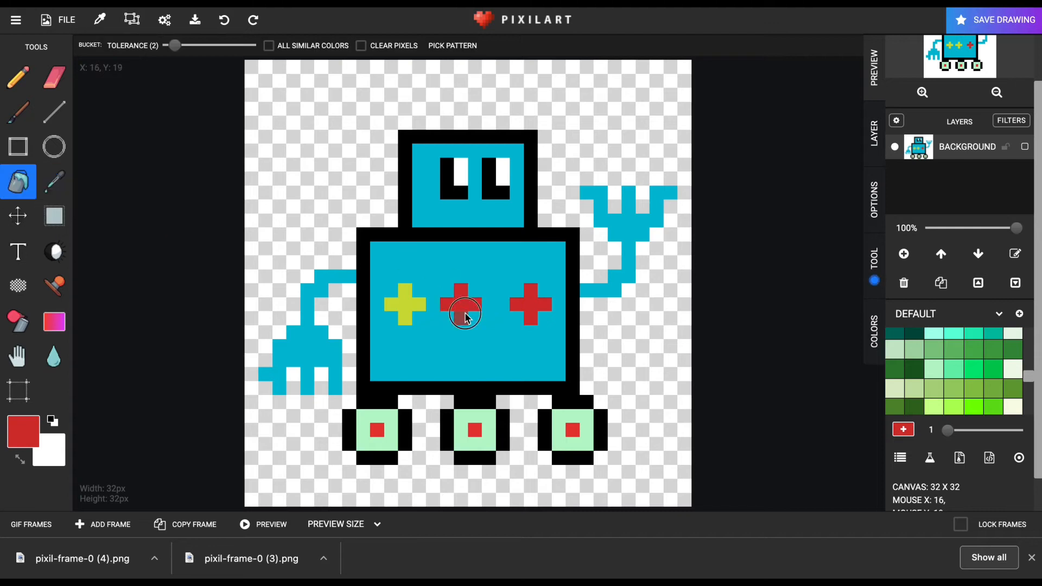
pyautogui.click(54, 182)
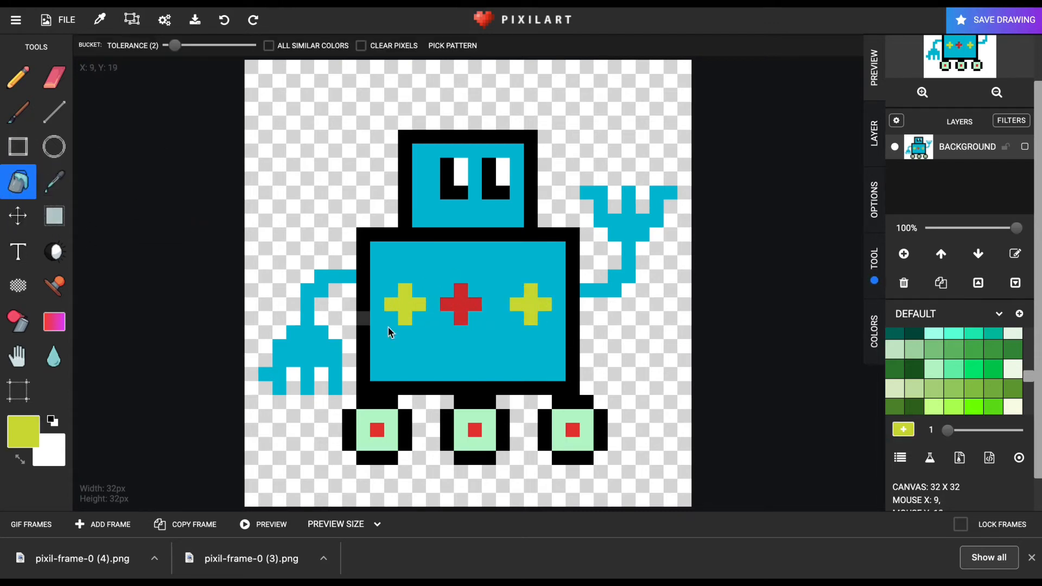
pyautogui.moveTo(53, 181)
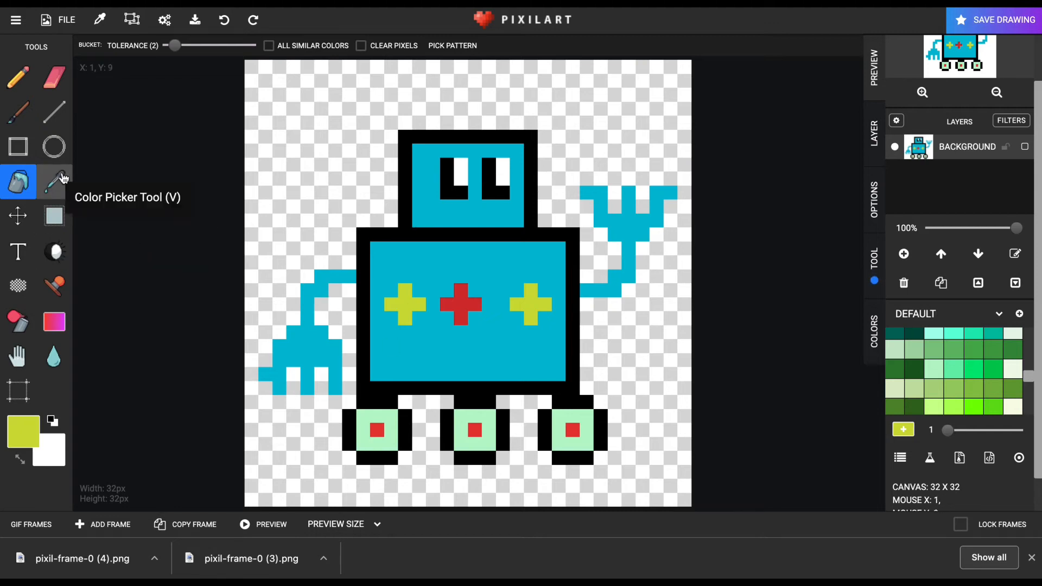
# Step: Redraw the arms in blue, left raised and right lowered, erasing the old ones
pyautogui.click(49, 78)
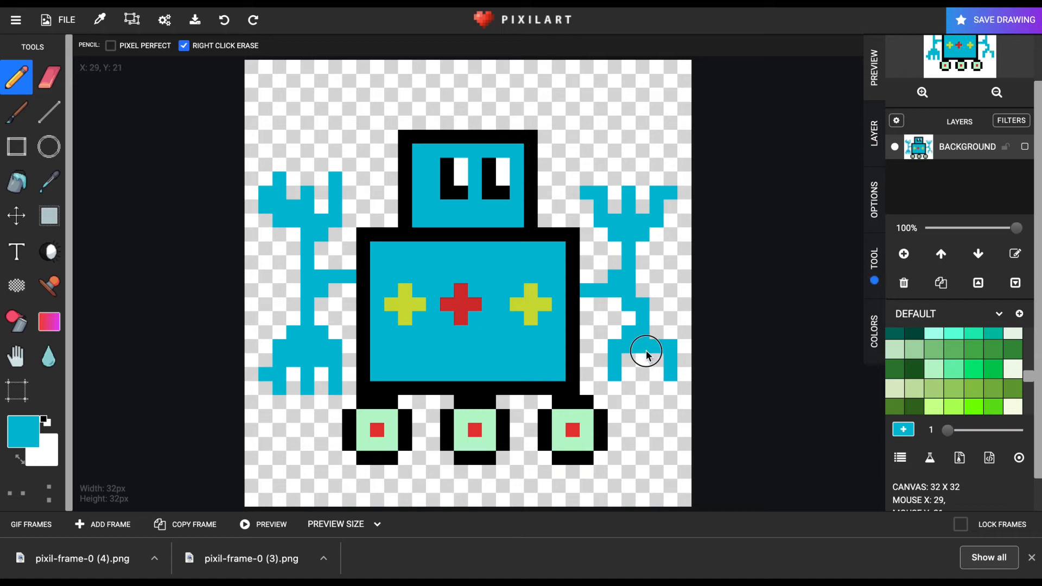
pyautogui.click(49, 78)
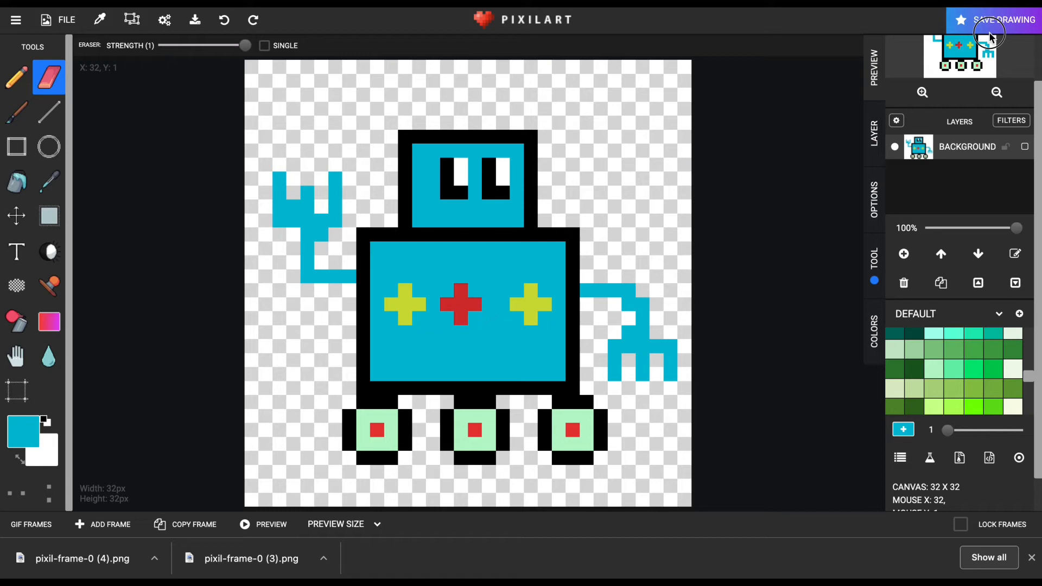
pyautogui.click(195, 20)
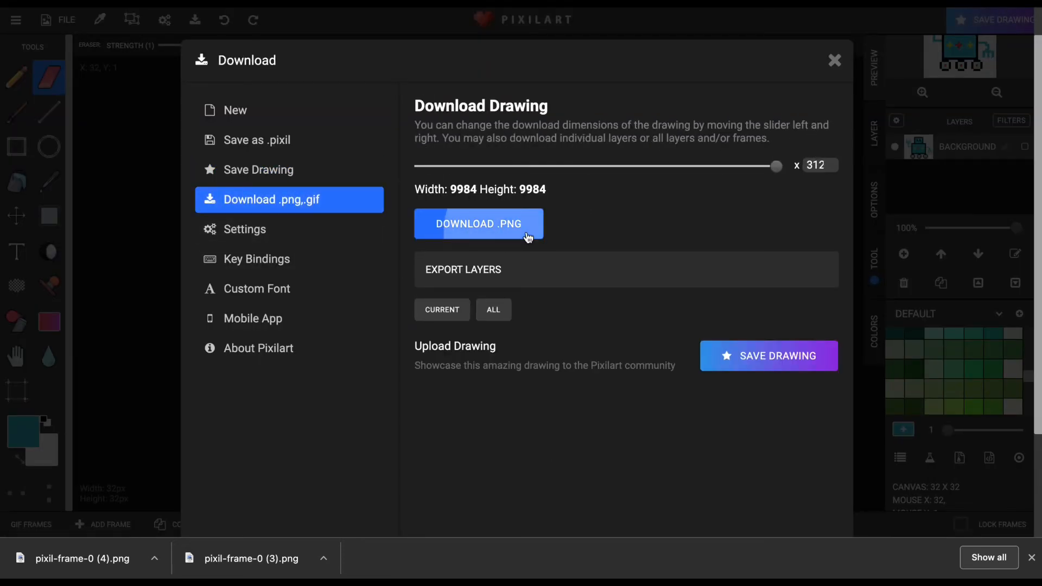
# Step: Download the reposed robot as a PNG and close the download window
pyautogui.click(478, 225)
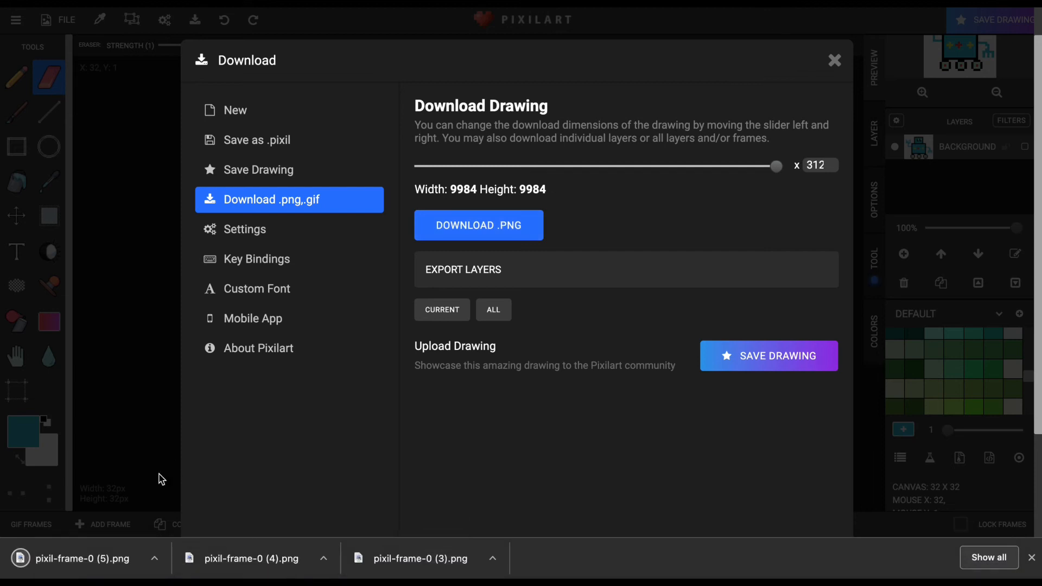
pyautogui.moveTo(827, 60)
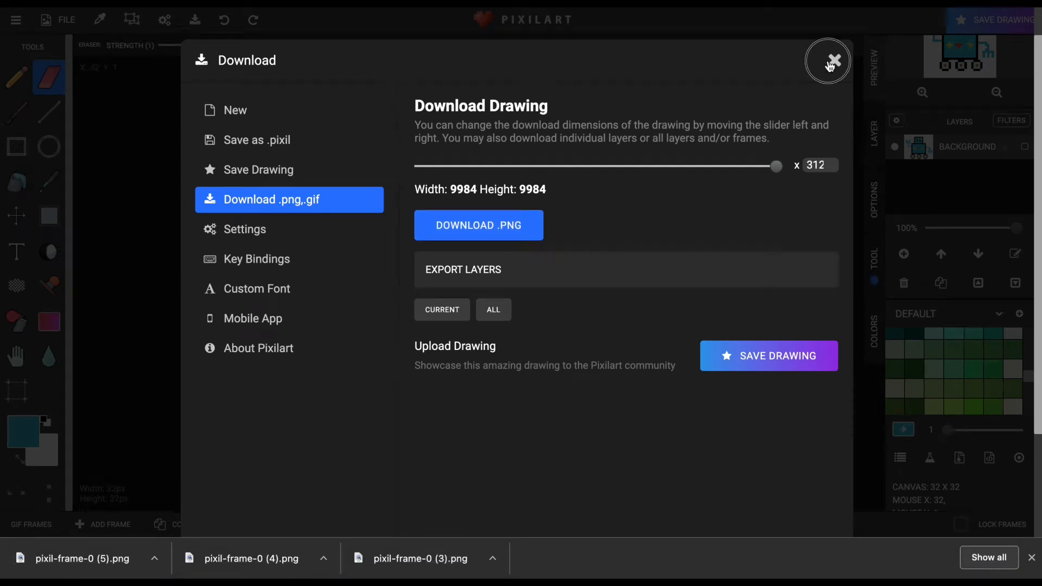
pyautogui.click(827, 60)
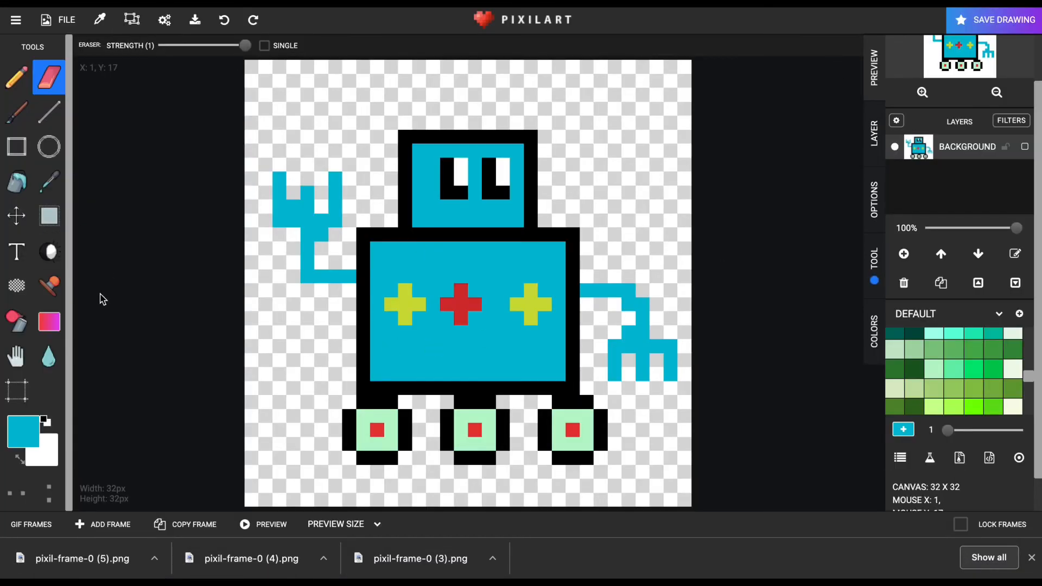
# Step: Redraw both arms hanging down with forked claws and repaint the eyes white with black tops
pyautogui.click(16, 77)
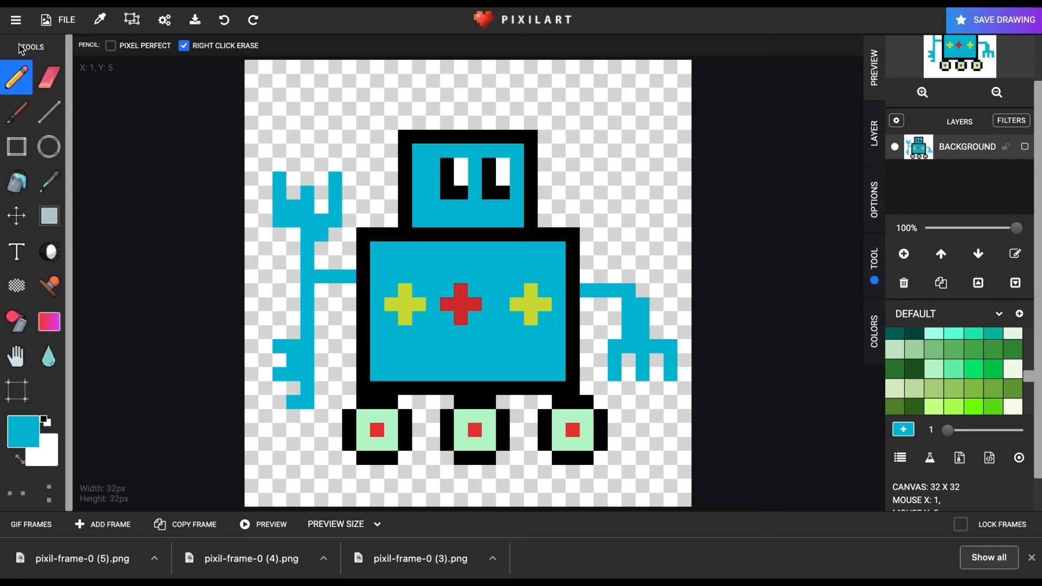
pyautogui.click(48, 78)
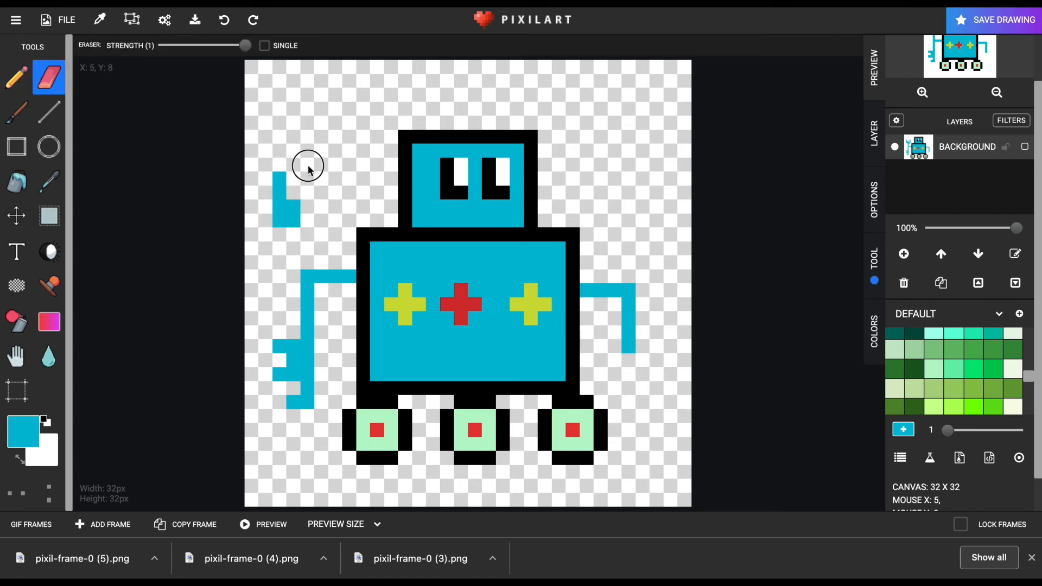
pyautogui.click(15, 77)
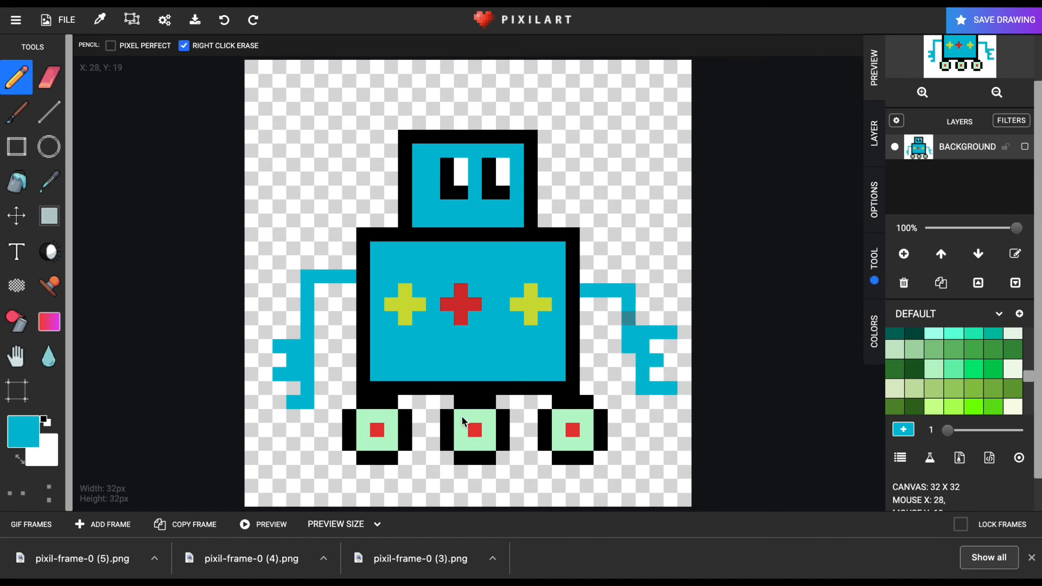
pyautogui.click(53, 181)
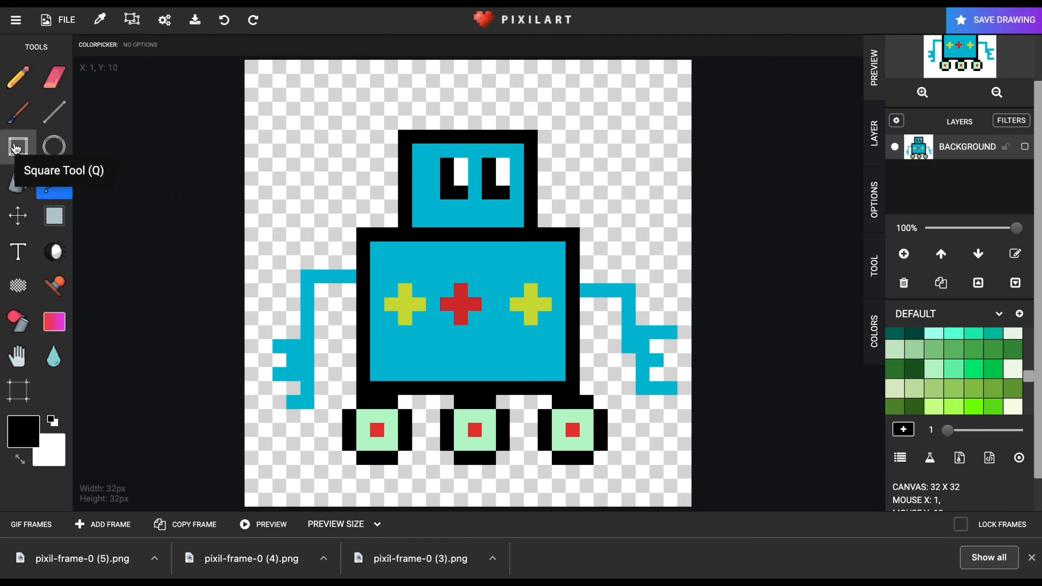
pyautogui.click(16, 77)
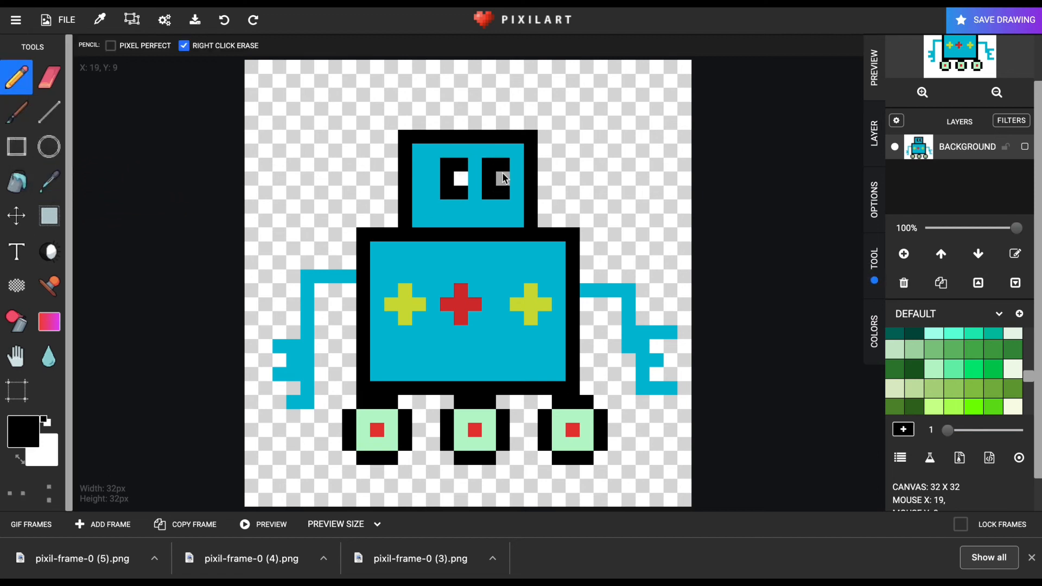
pyautogui.click(49, 182)
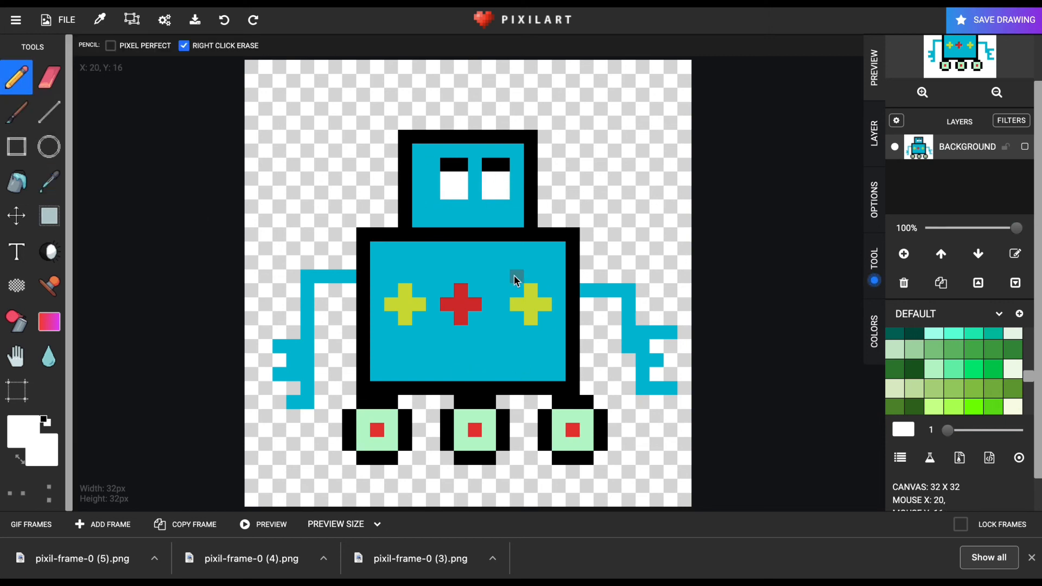
# Step: Open the Download .png panel for the third robot at x1 (32×32)
pyautogui.click(998, 20)
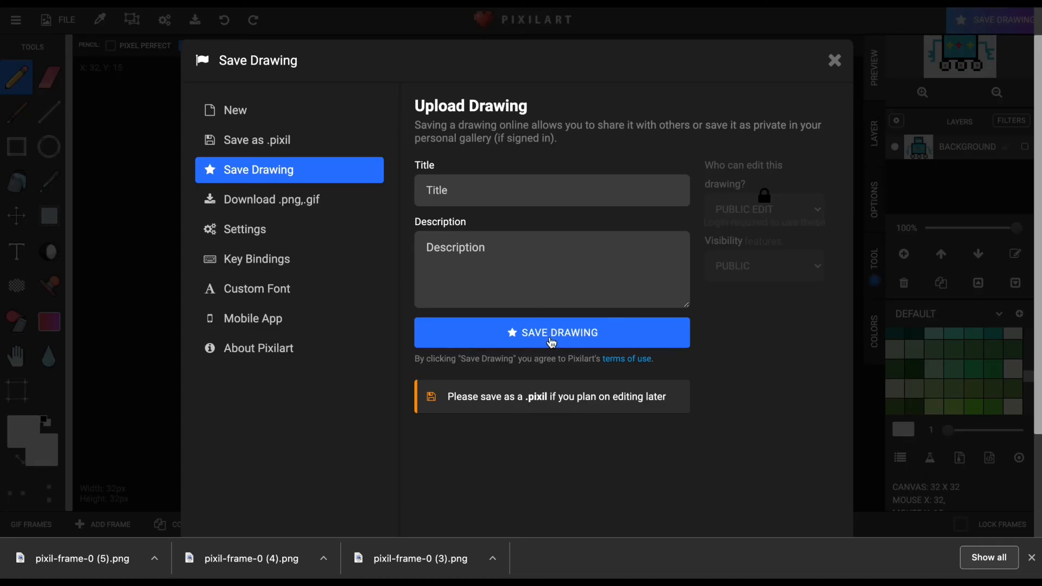
pyautogui.click(269, 199)
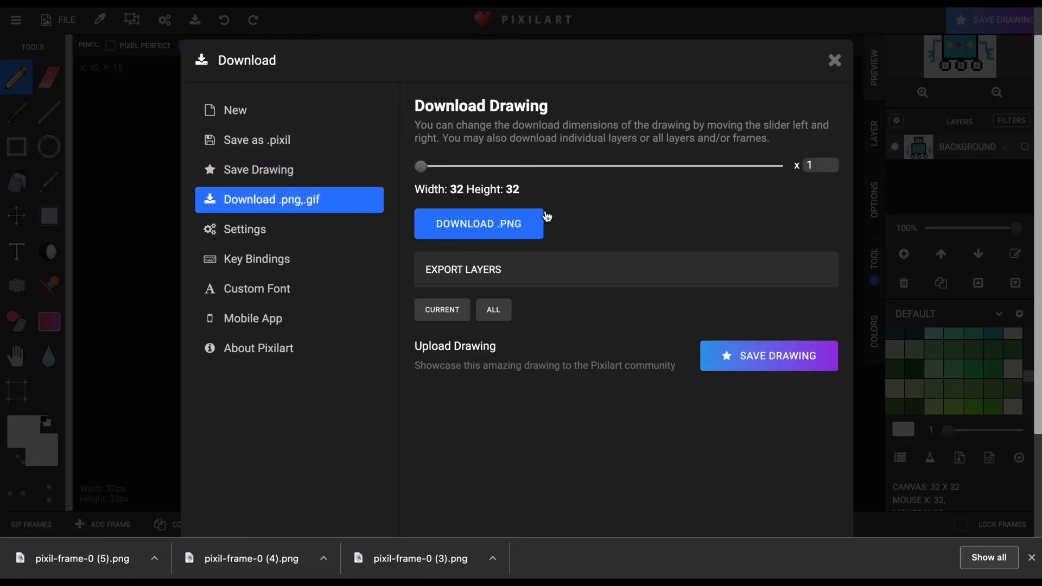
pyautogui.click(258, 170)
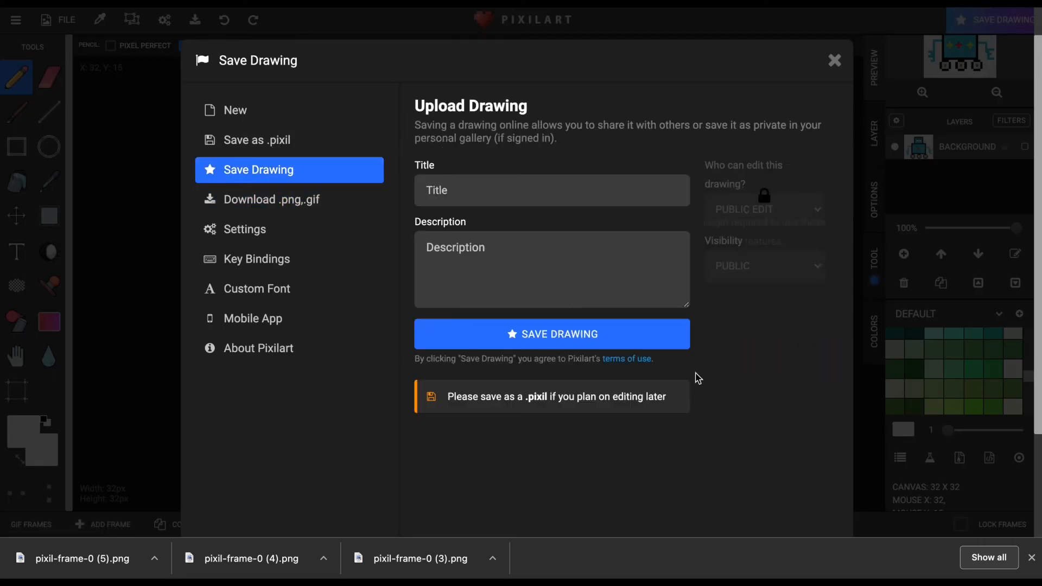
pyautogui.click(270, 199)
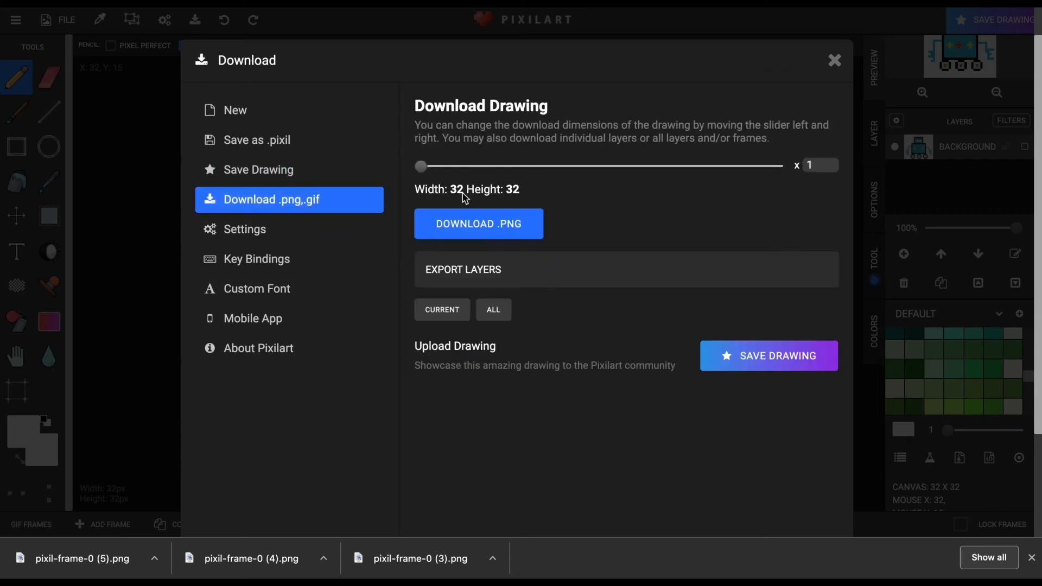